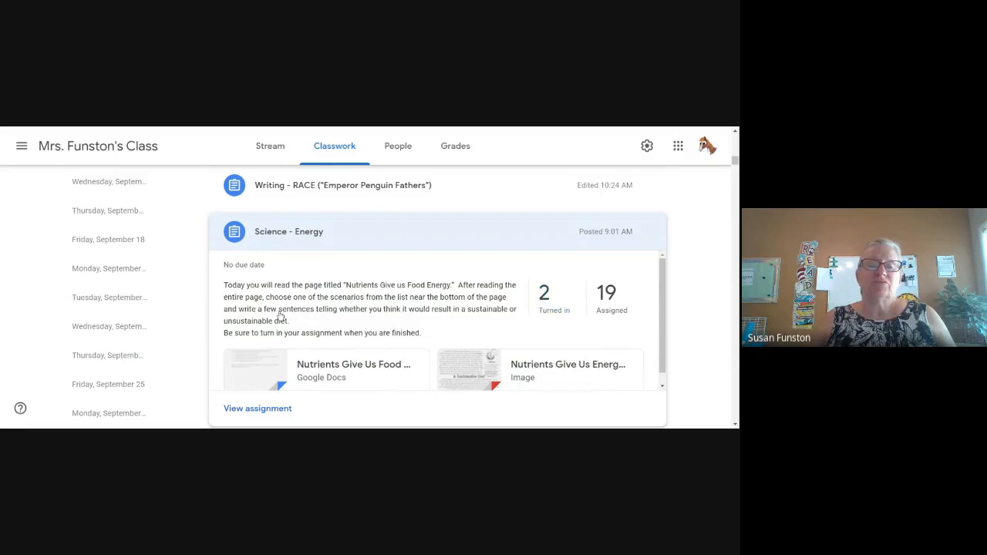
mouse_move(441, 321)
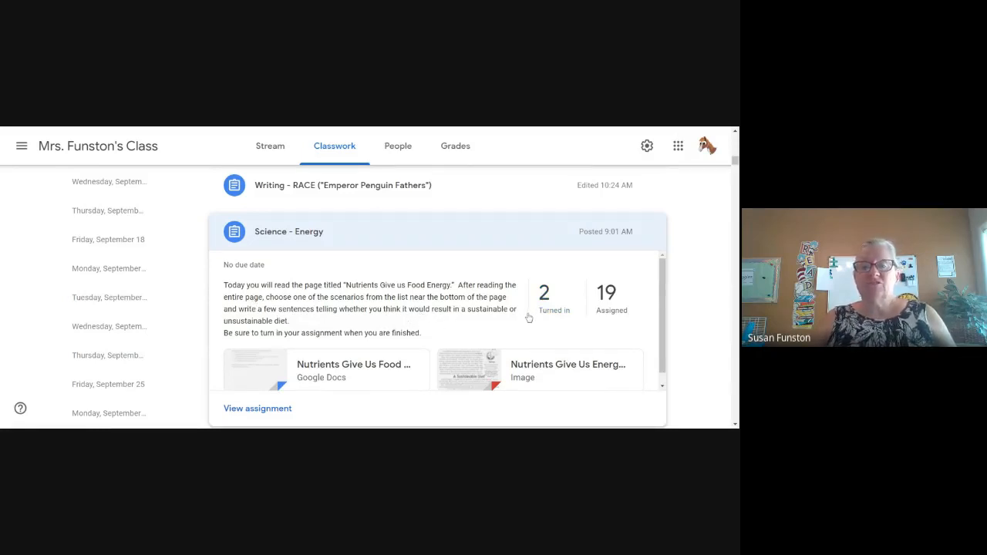
mouse_move(383, 330)
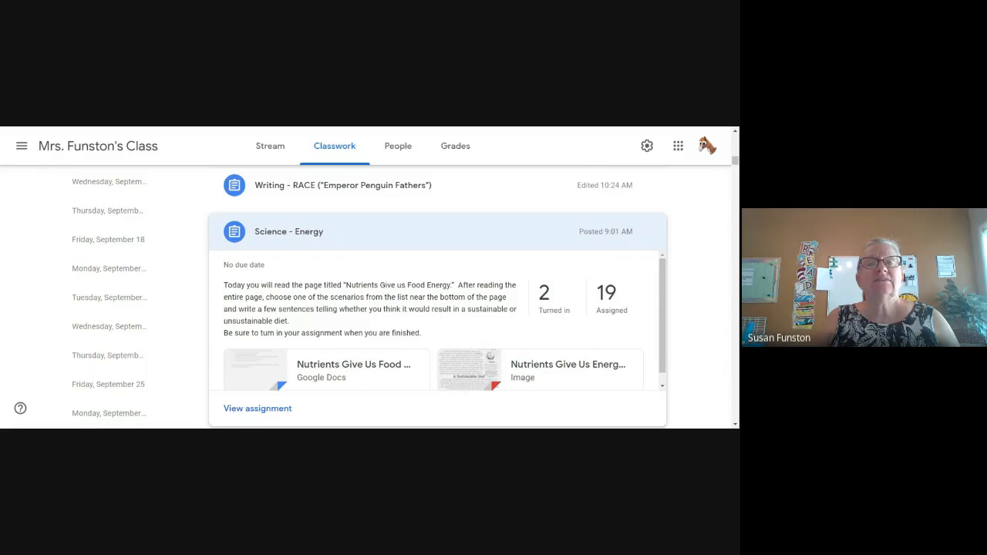
mouse_move(476, 384)
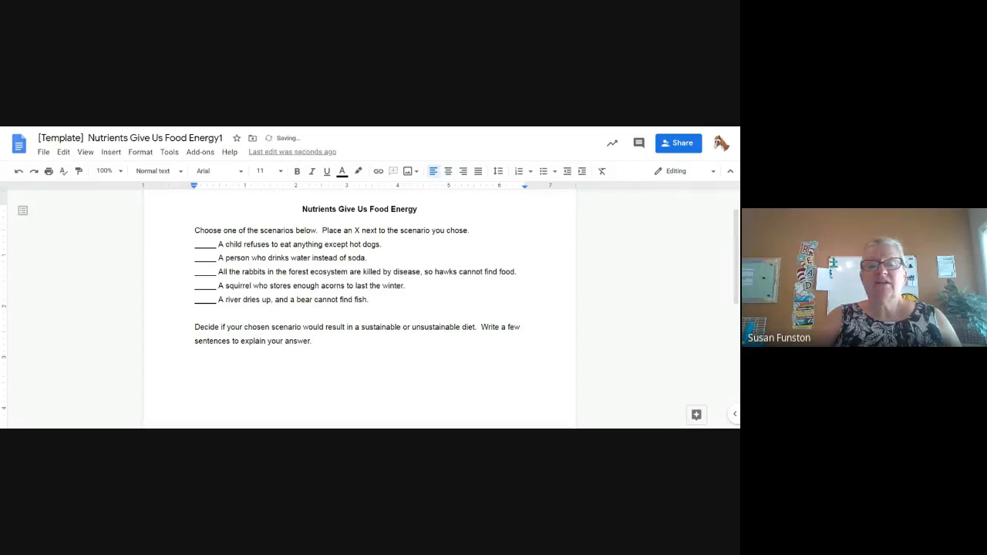
- Open the worksheet Doc and add a blank answer line below the writing prompt
click(195, 368)
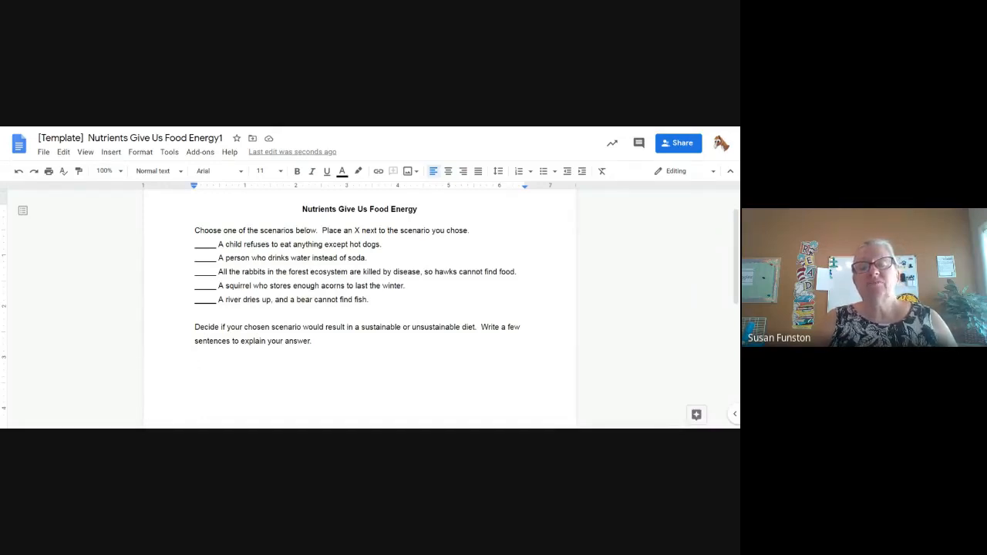
click(195, 368)
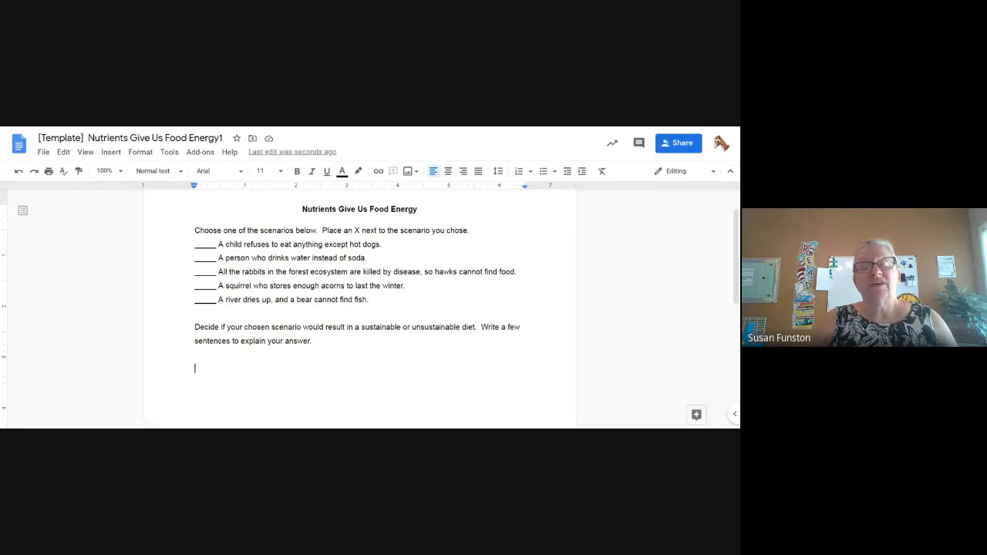